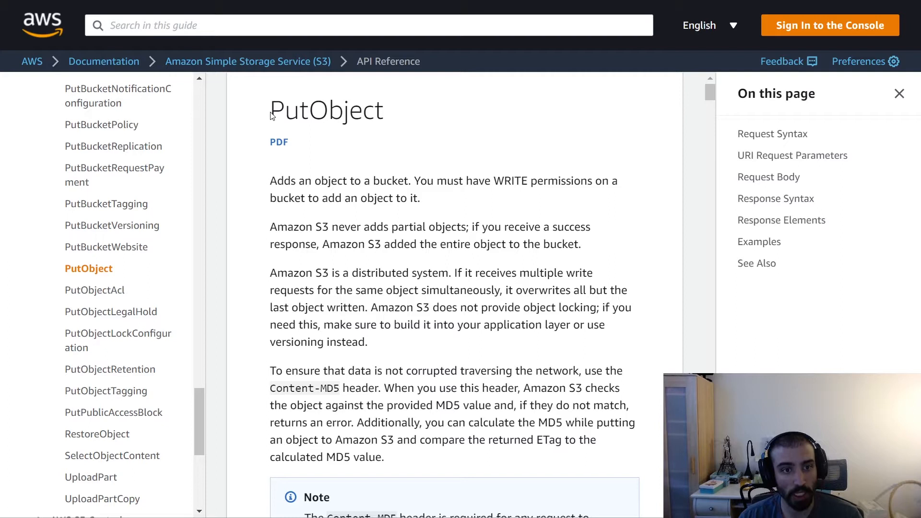
{"action": "mouse_move", "coordinate": [230, 113]}
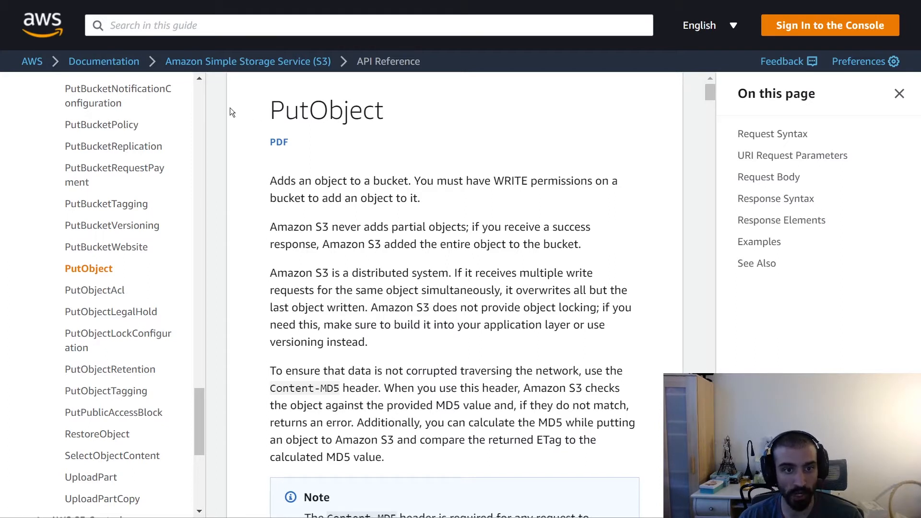
{"action": "mouse_move", "coordinate": [293, 220]}
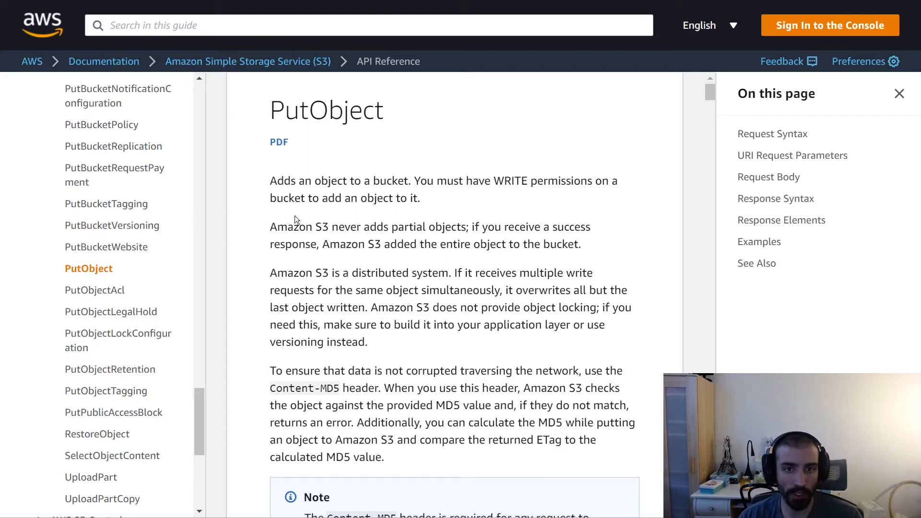
{"action": "mouse_move", "coordinate": [284, 233]}
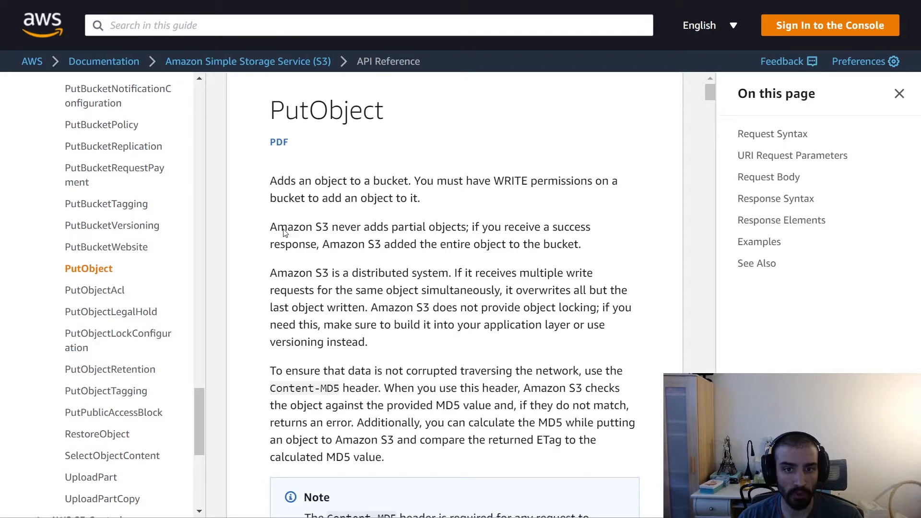
{"action": "mouse_move", "coordinate": [547, 192]}
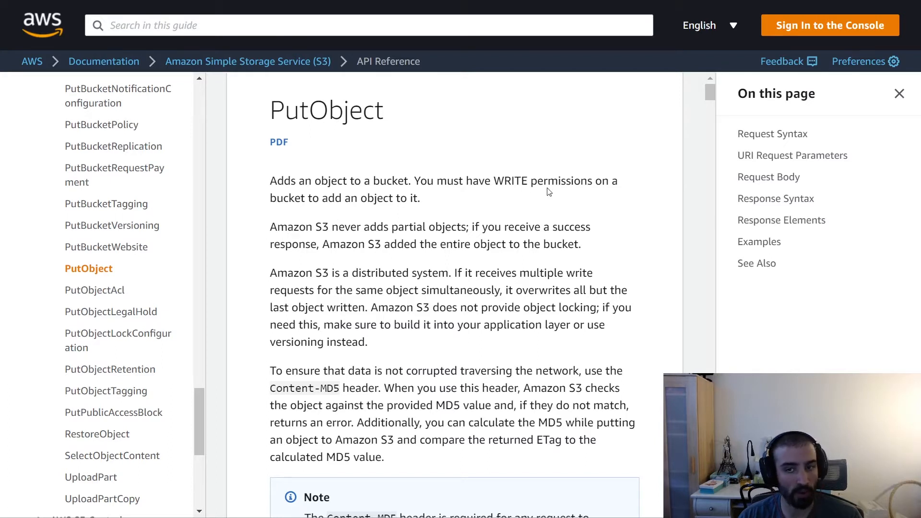
Step: Highlight 'WRITE' and the 'Amazon S3 never adds partial objects' sentence, then clear the highlight
{"action": "double_click", "coordinate": [510, 180]}
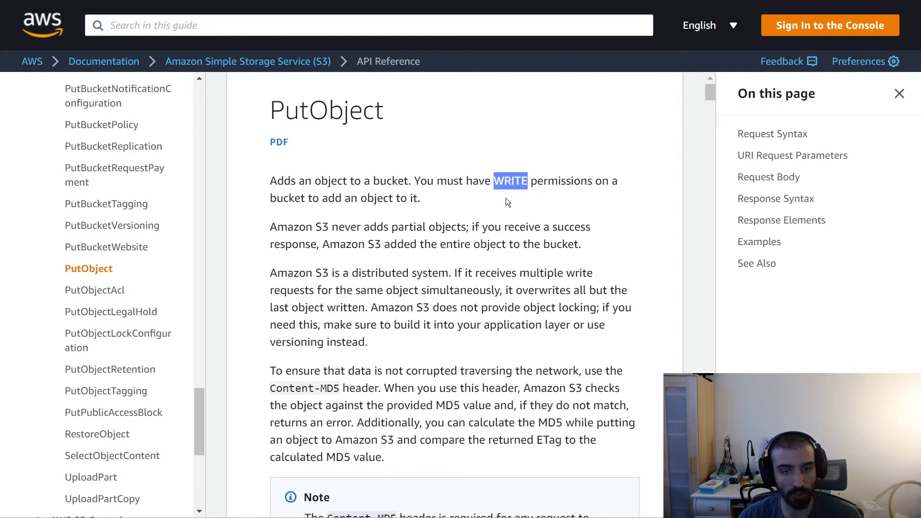
{"action": "mouse_move", "coordinate": [481, 197]}
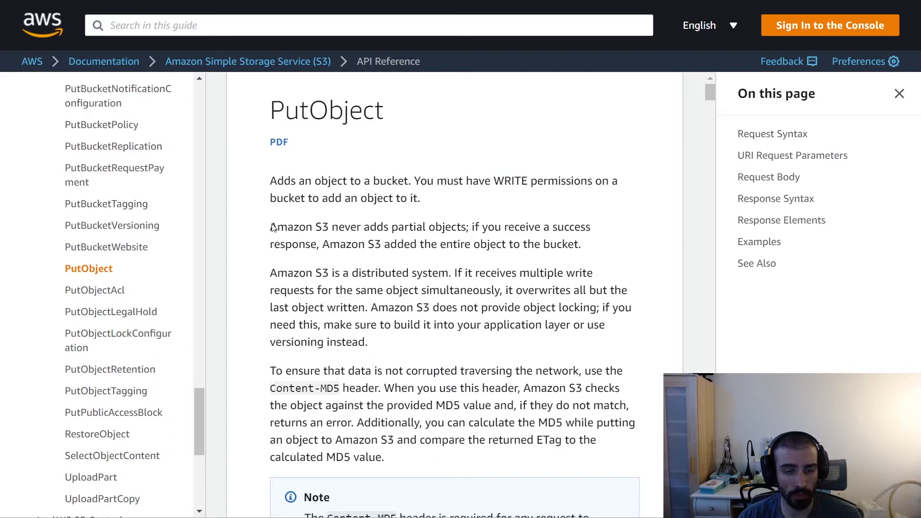
{"action": "left_click_drag", "start_coordinate": [270, 227], "coordinate": [450, 227]}
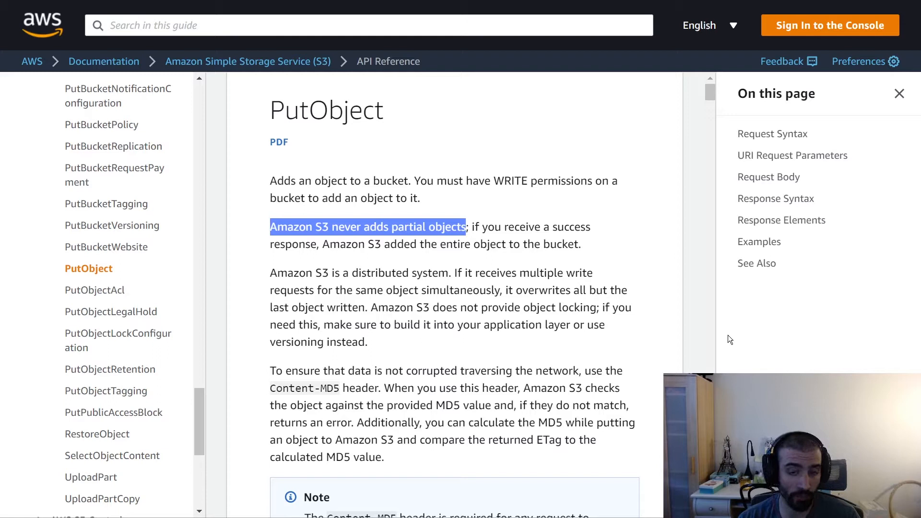
{"action": "mouse_move", "coordinate": [533, 319]}
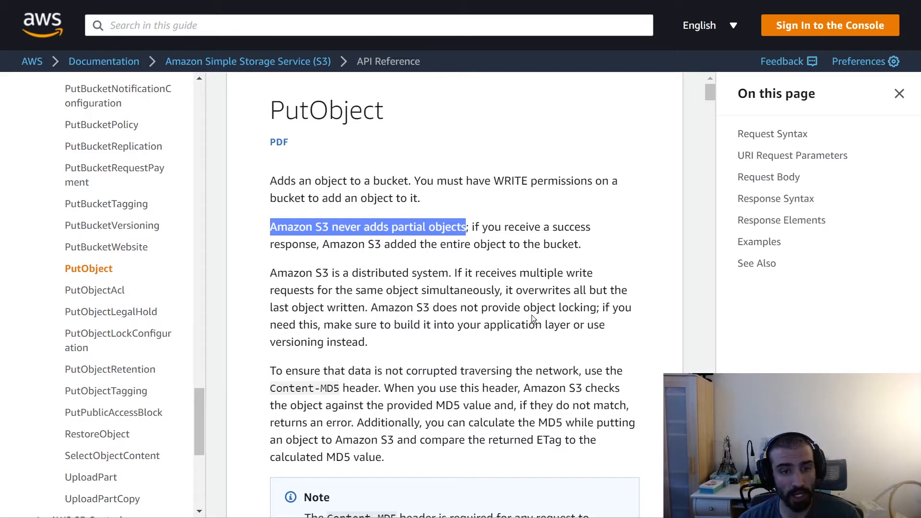
{"action": "mouse_move", "coordinate": [526, 356]}
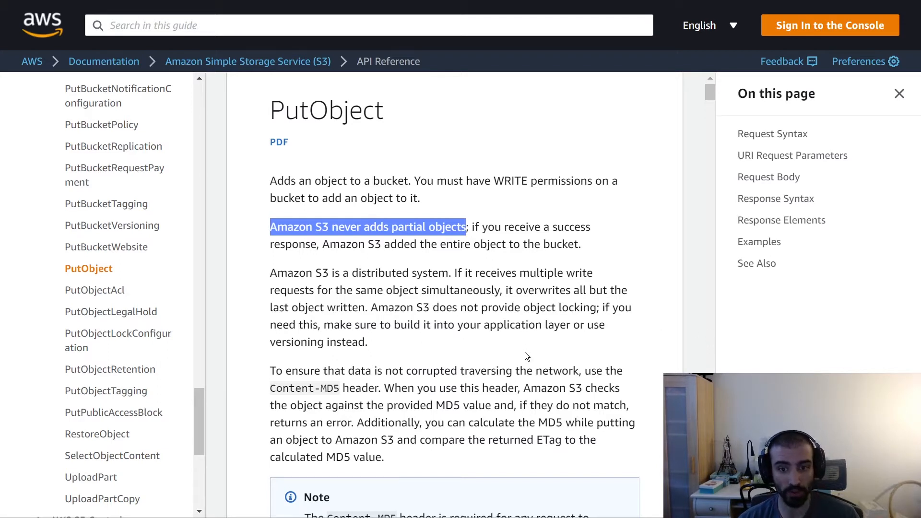
{"action": "left_click", "coordinate": [456, 282]}
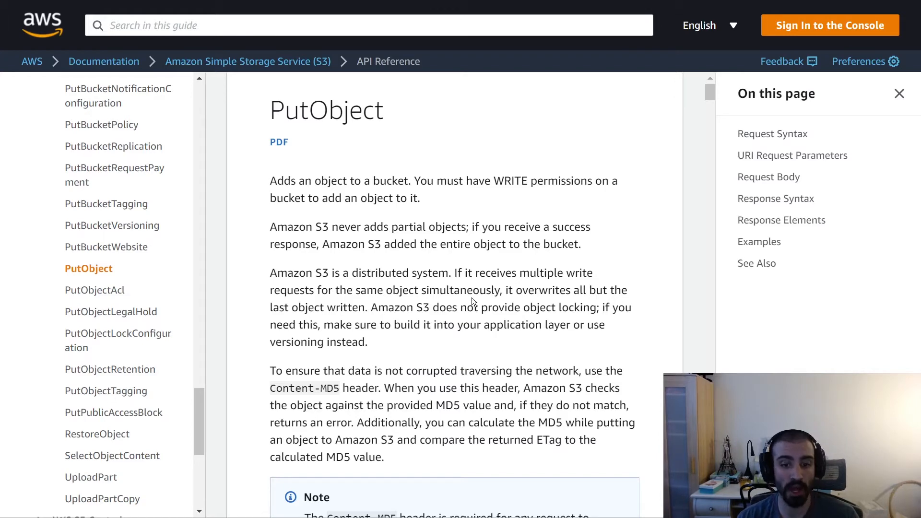
Step: Scroll down the PutObject page to the Storage Class Options and Versioning sections
{"action": "scroll", "scroll_direction": "down", "scroll_amount": 3}
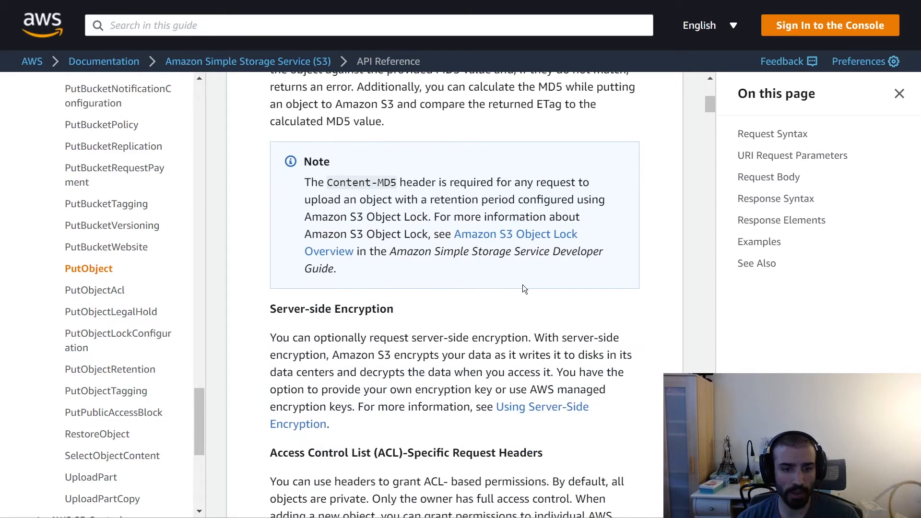
{"action": "scroll", "scroll_direction": "down", "scroll_amount": 3}
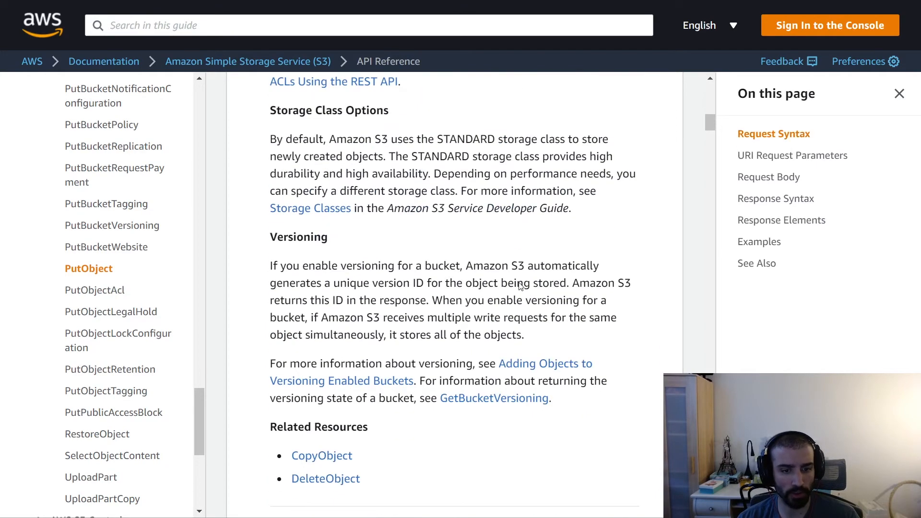
{"action": "double_click", "coordinate": [298, 236]}
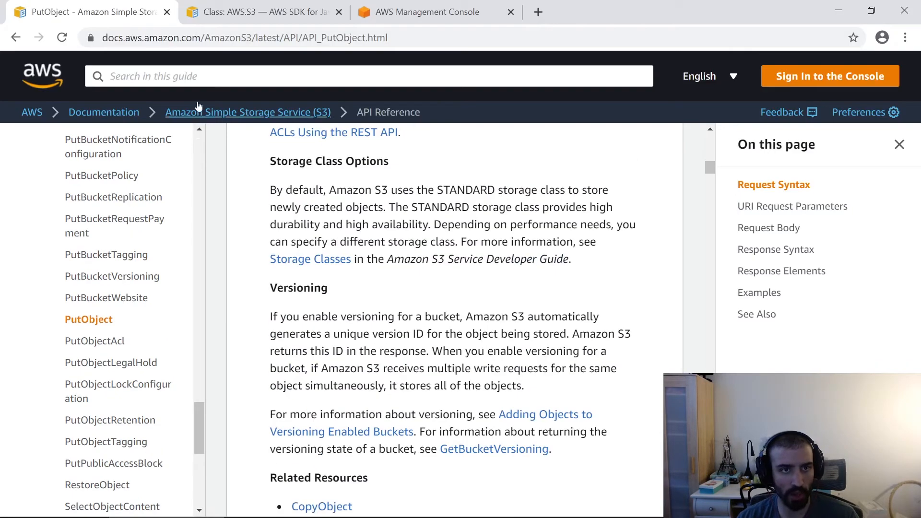
Step: Switch to the SDK for JavaScript S3 class page, toggling full screen on and off
{"action": "left_click", "coordinate": [258, 12]}
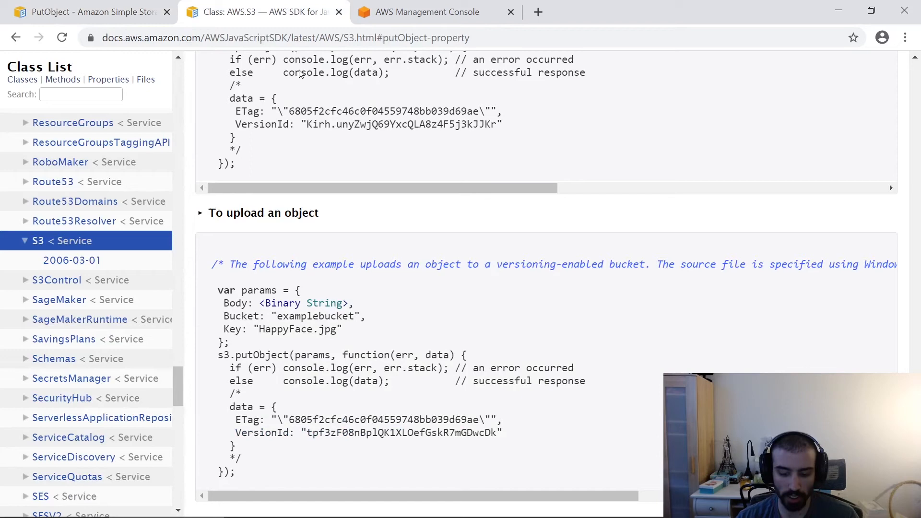
{"action": "key", "text": "f11"}
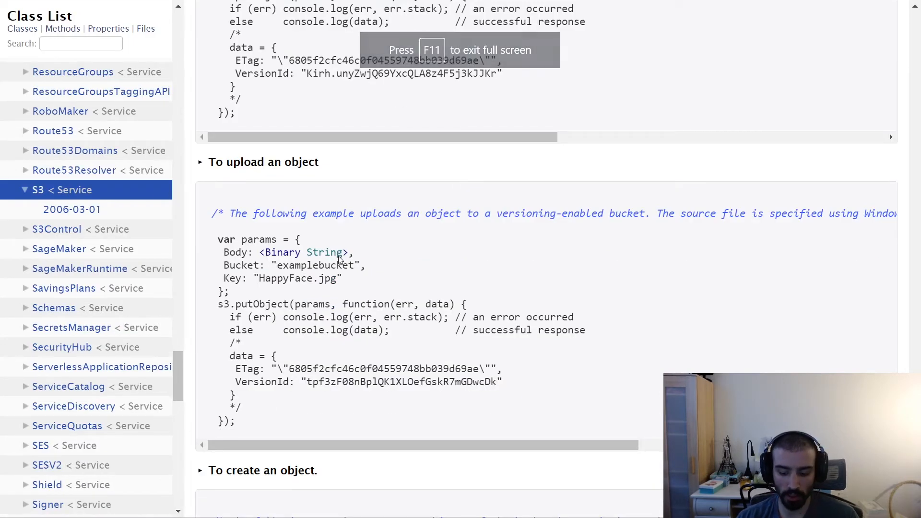
{"action": "key", "text": "f11"}
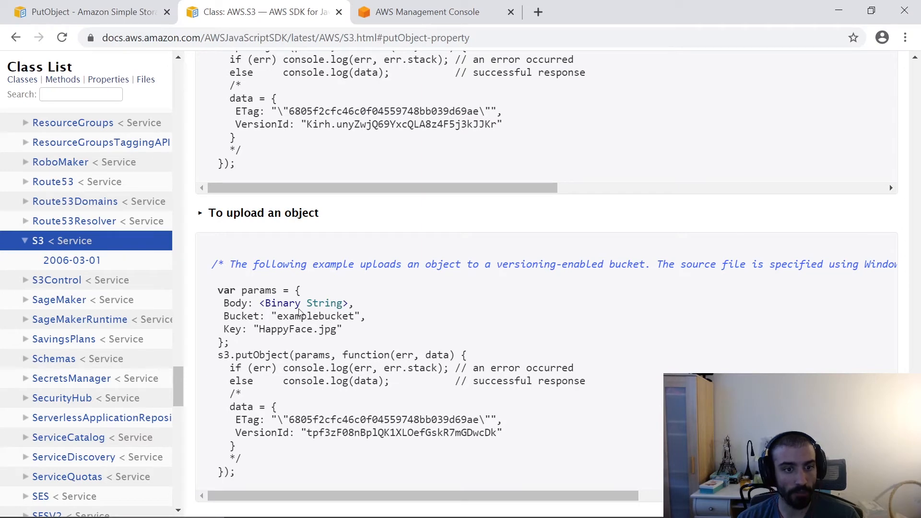
{"action": "mouse_move", "coordinate": [220, 222]}
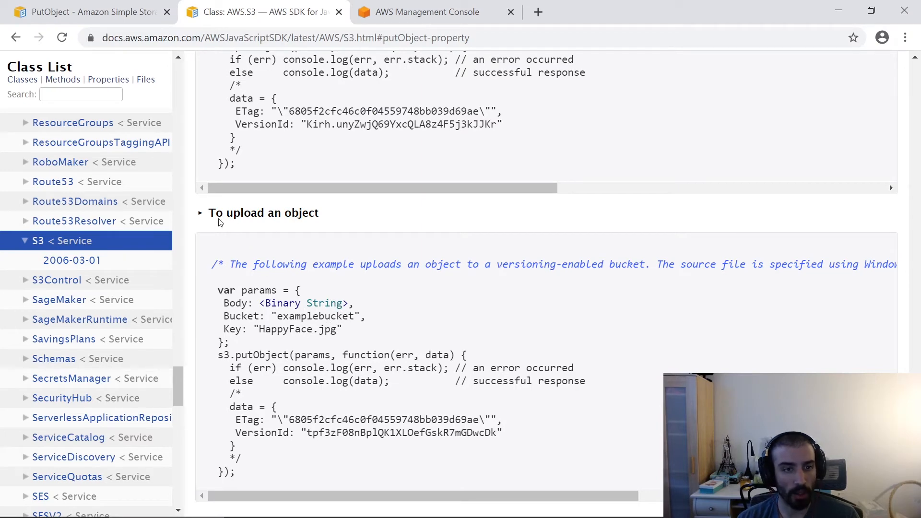
{"action": "mouse_move", "coordinate": [306, 448]}
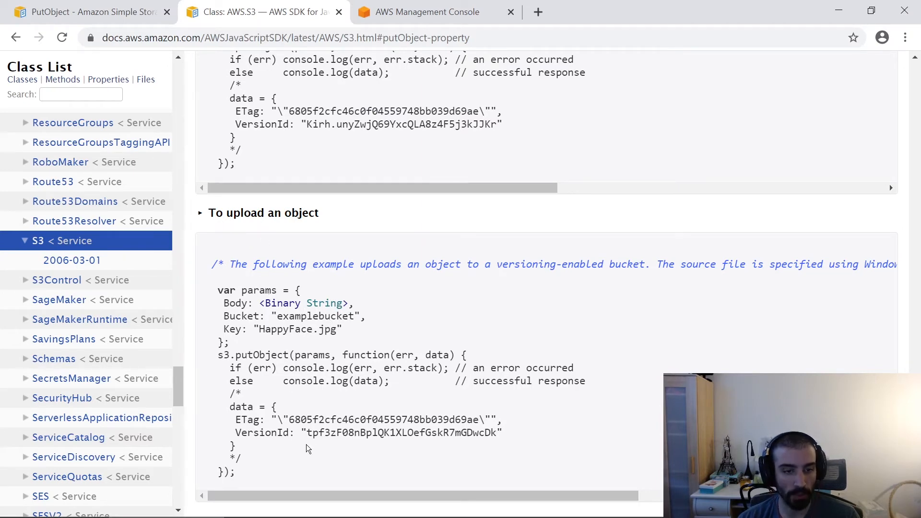
Step: Scroll to the 'To upload an object' example and highlight 'params'
{"action": "scroll", "scroll_direction": "down", "scroll_amount": 3}
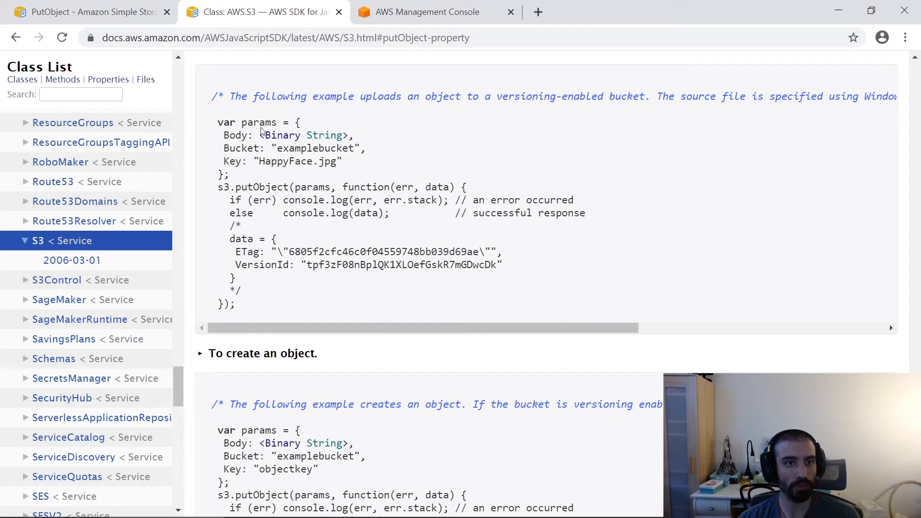
{"action": "double_click", "coordinate": [261, 122]}
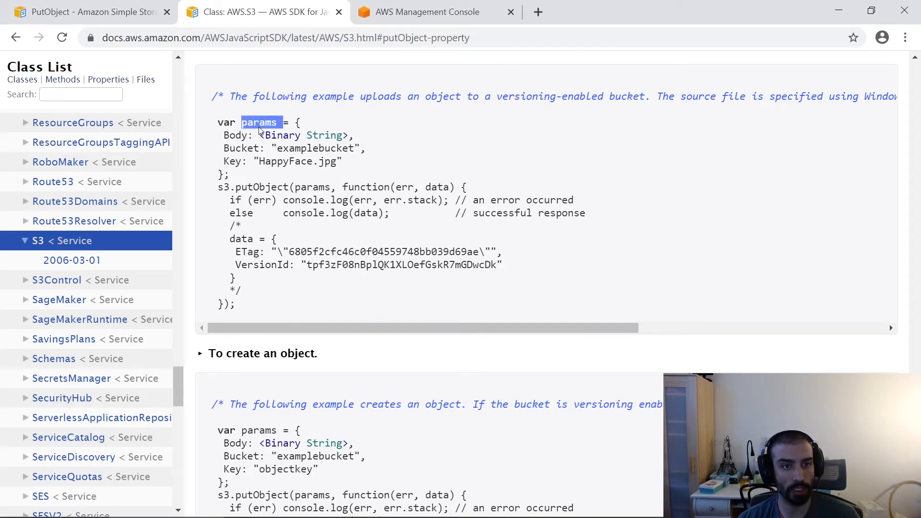
{"action": "mouse_move", "coordinate": [314, 122]}
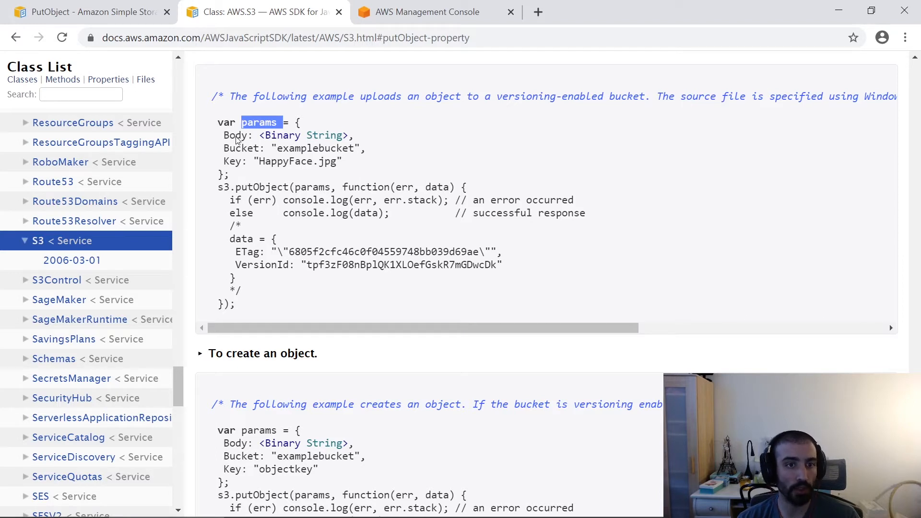
{"action": "double_click", "coordinate": [235, 135]}
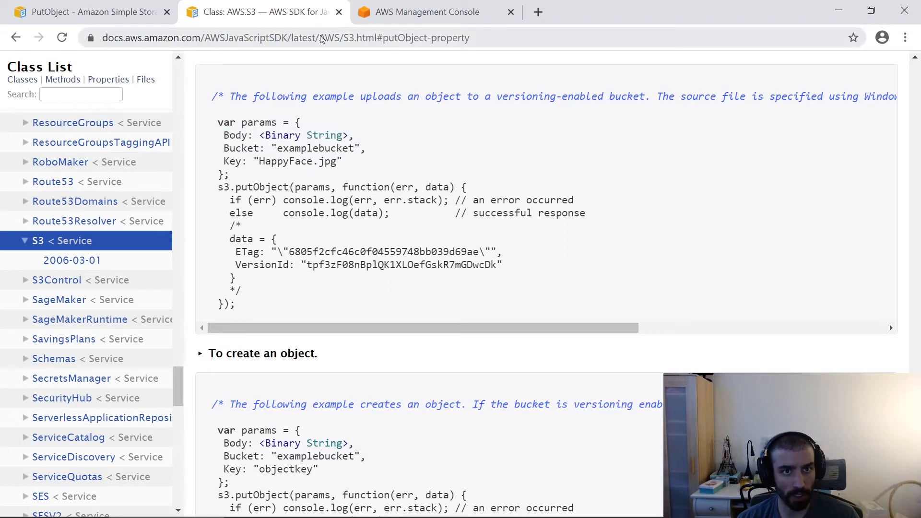
Step: Note 'const fileContent = fs.readFileSync(fileName);' and select its readFileSync part
{"action": "type", "text": "const fileContent = fs.readFileSync(fileName);"}
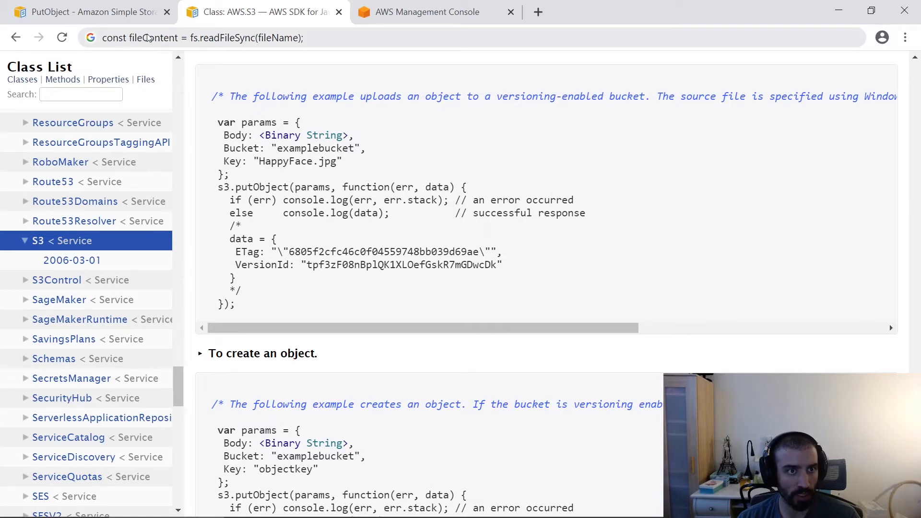
{"action": "mouse_move", "coordinate": [196, 40]}
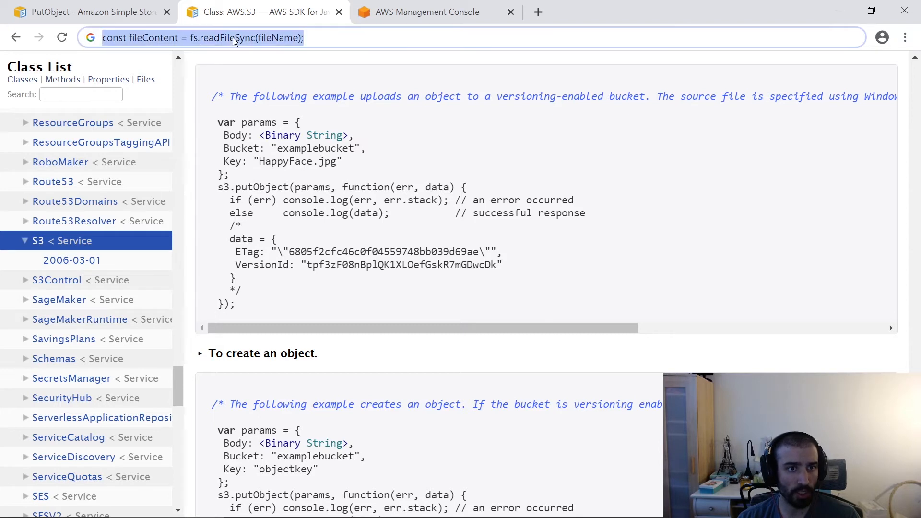
{"action": "double_click", "coordinate": [277, 38]}
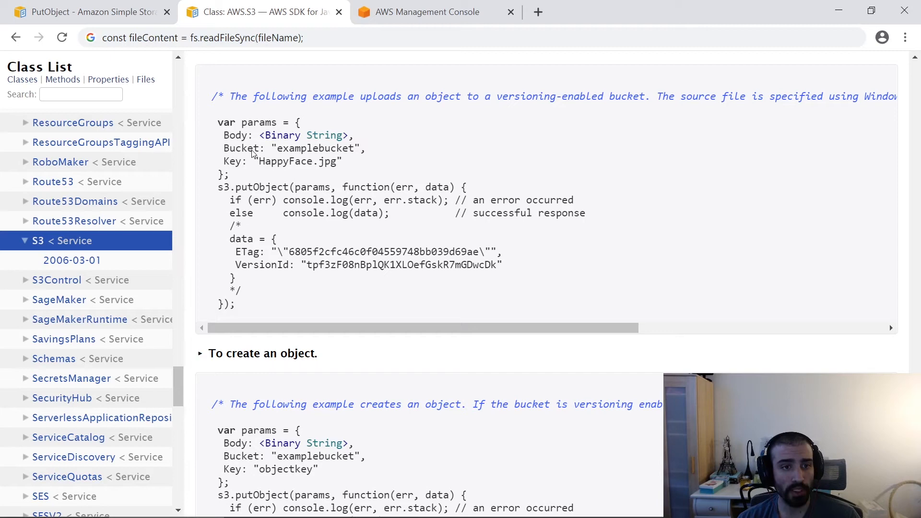
{"action": "double_click", "coordinate": [241, 148]}
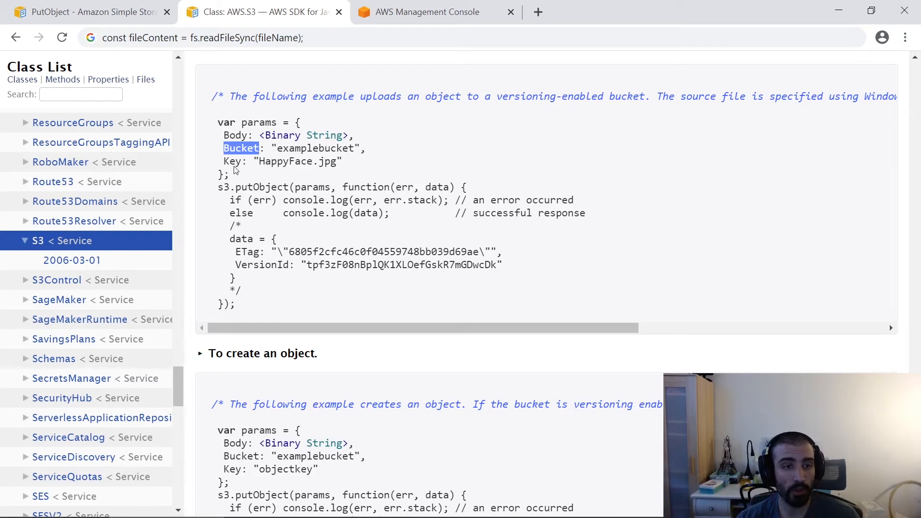
{"action": "double_click", "coordinate": [232, 161]}
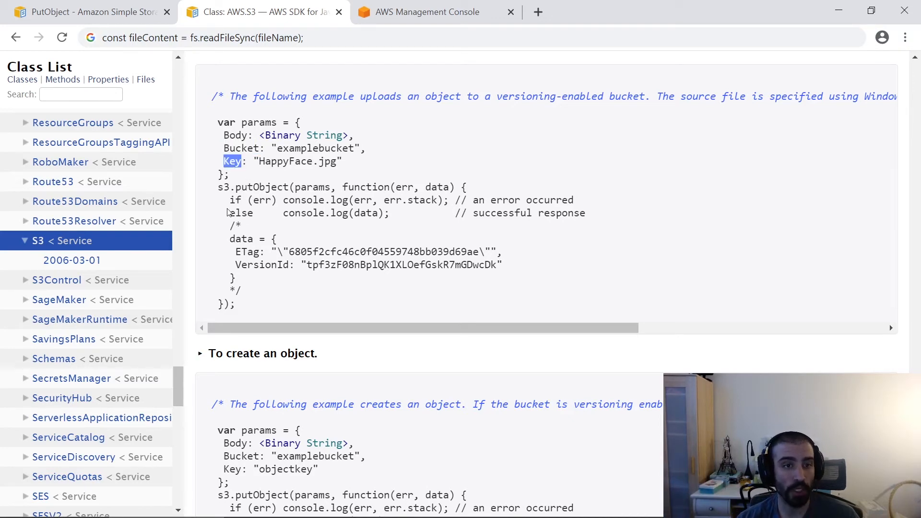
{"action": "mouse_move", "coordinate": [259, 166]}
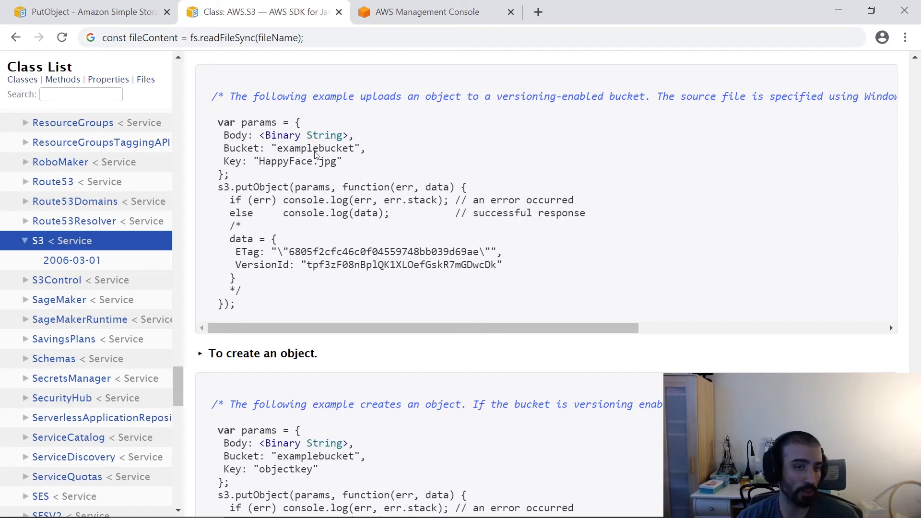
{"action": "mouse_move", "coordinate": [306, 146]}
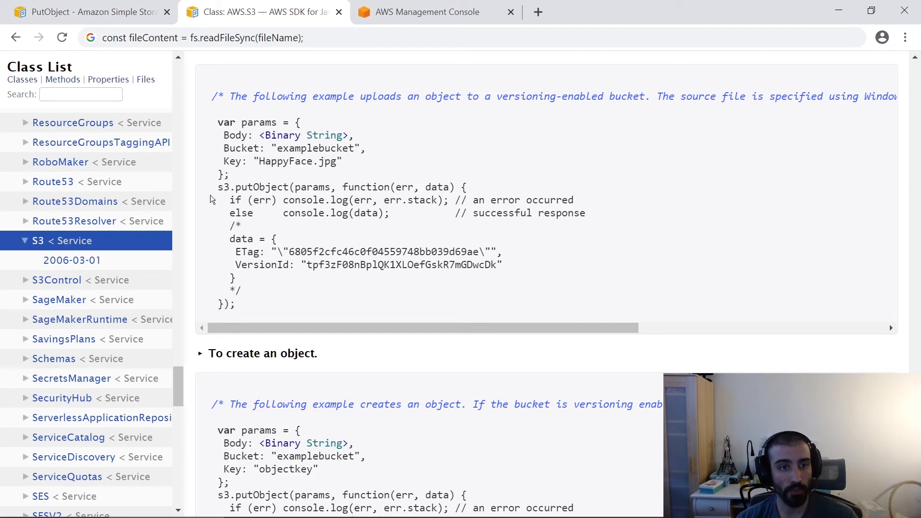
{"action": "double_click", "coordinate": [262, 186]}
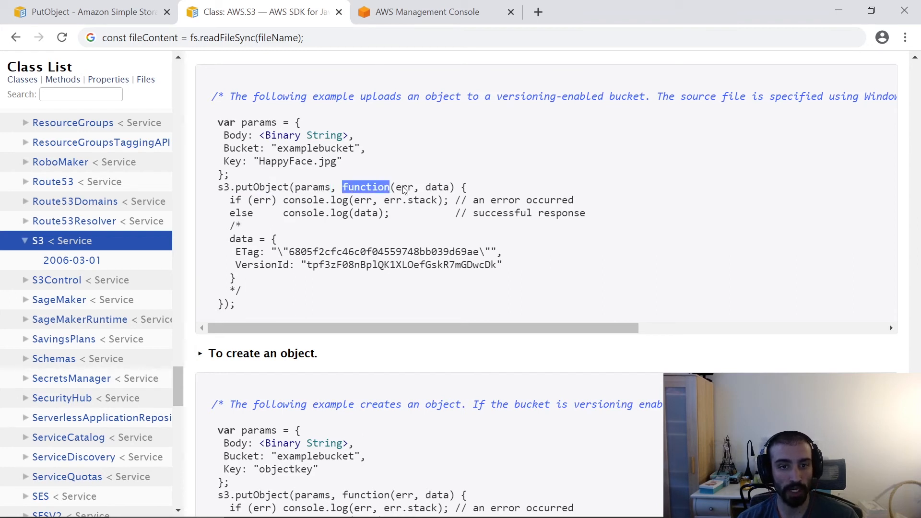
{"action": "double_click", "coordinate": [404, 186]}
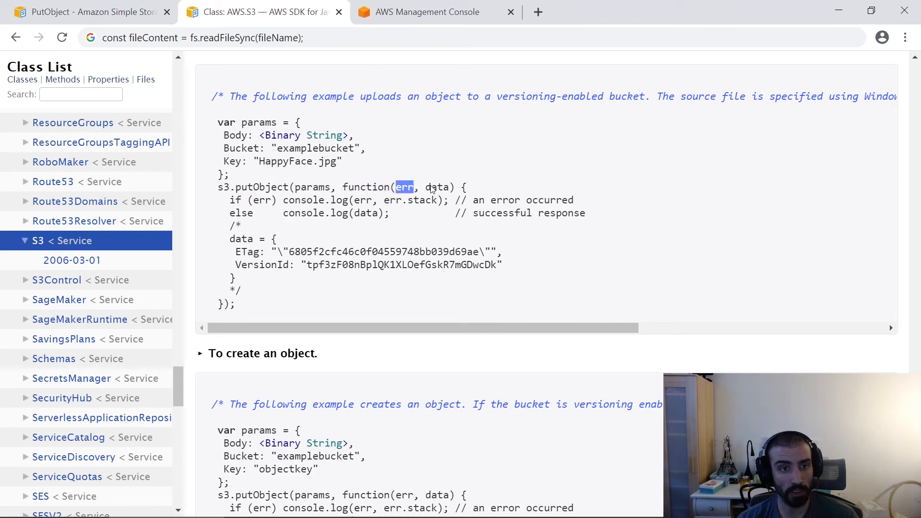
{"action": "mouse_move", "coordinate": [417, 203]}
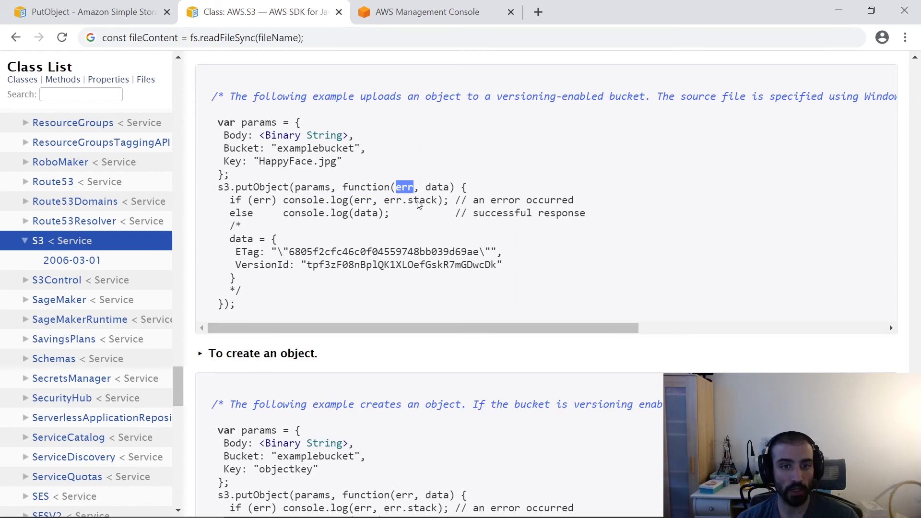
{"action": "mouse_move", "coordinate": [272, 230]}
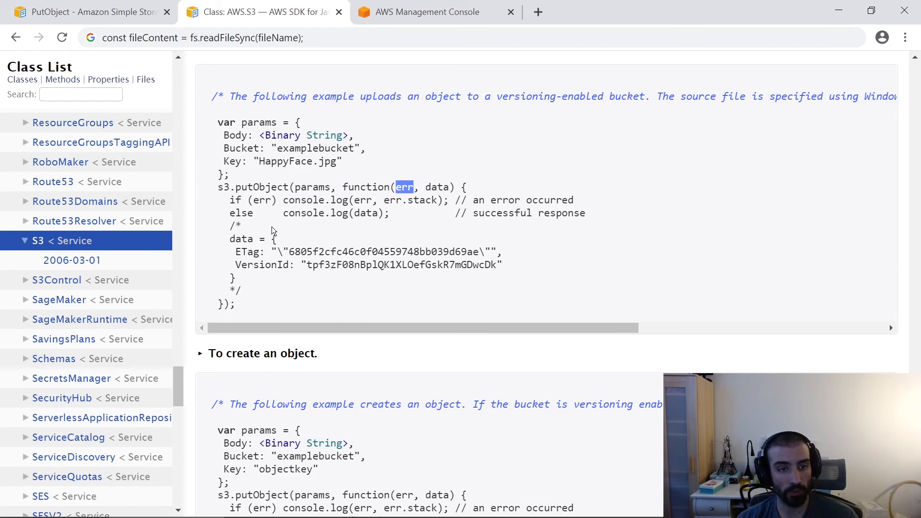